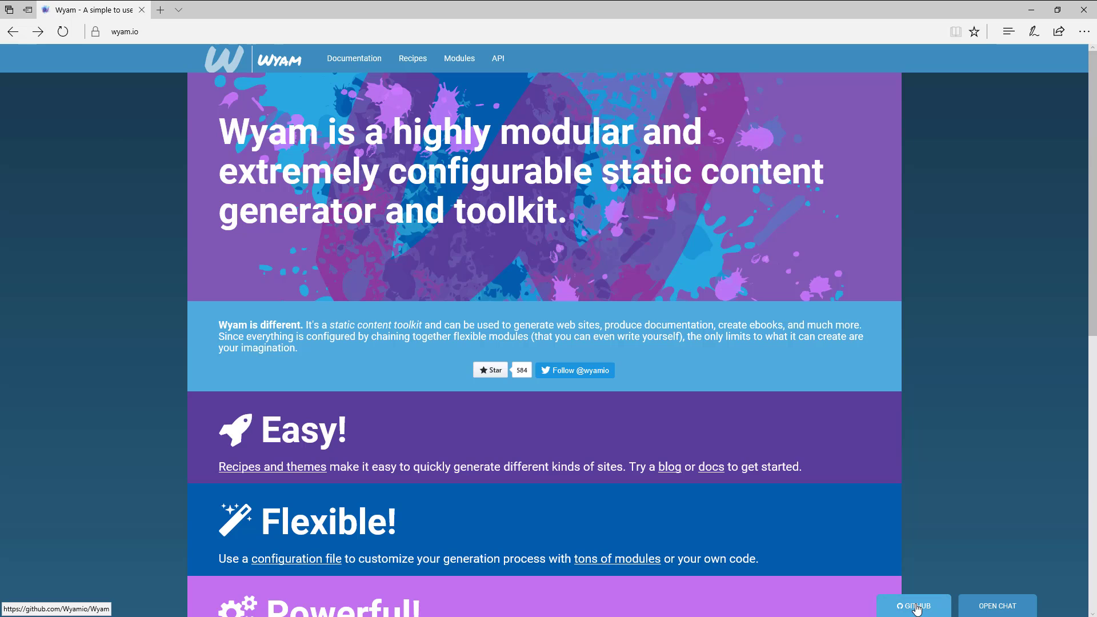
Go to Wyam's GitHub repository and view its list of releases
left_click(914, 606)
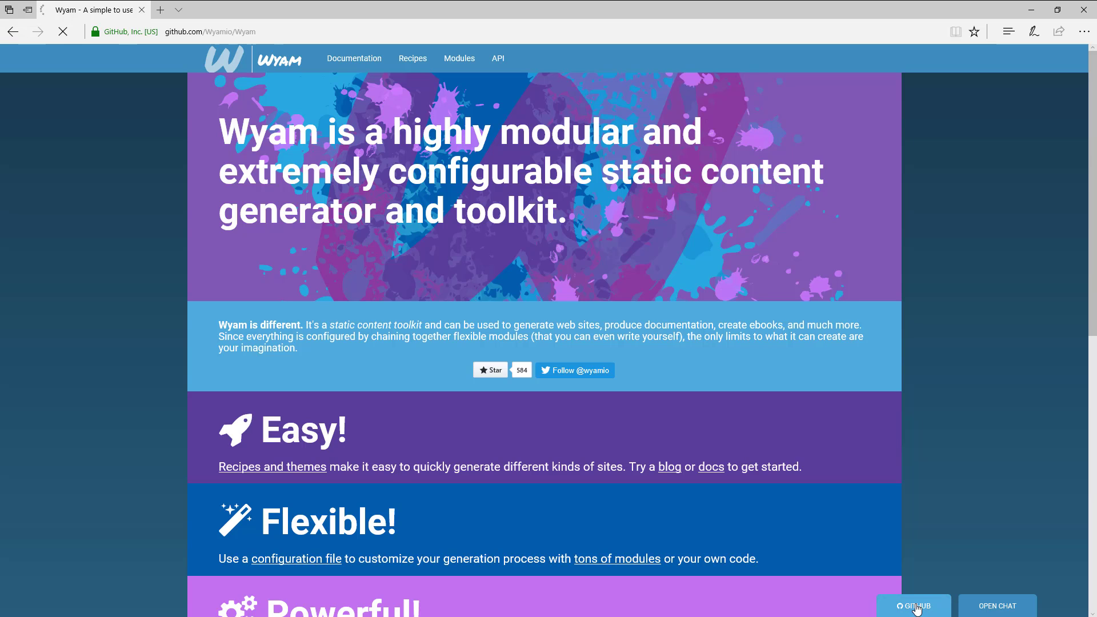
left_click(914, 606)
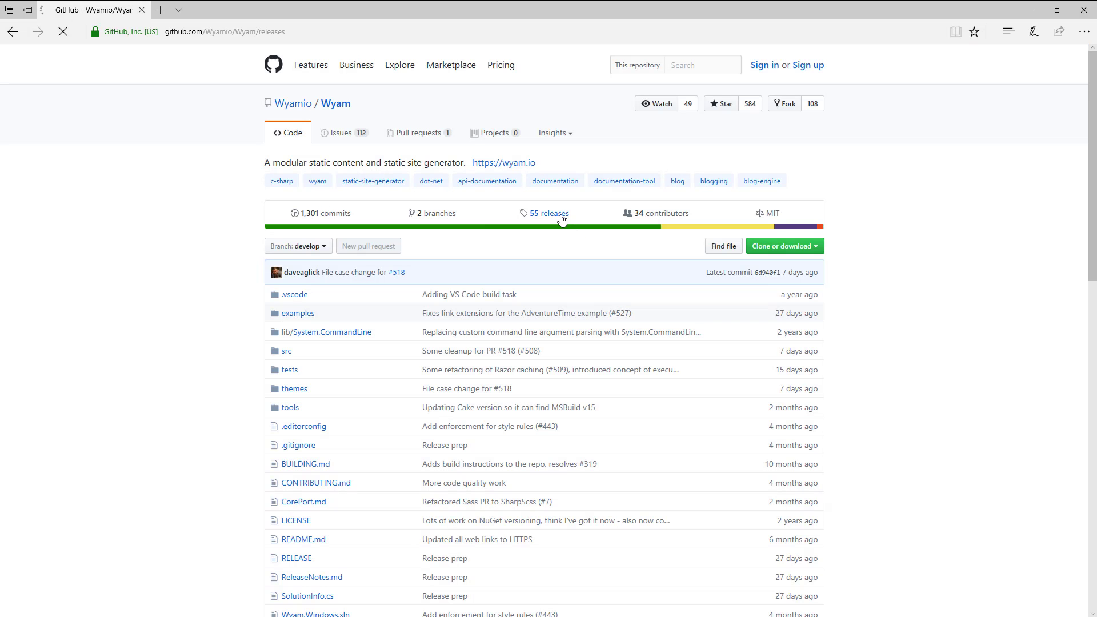
left_click(550, 213)
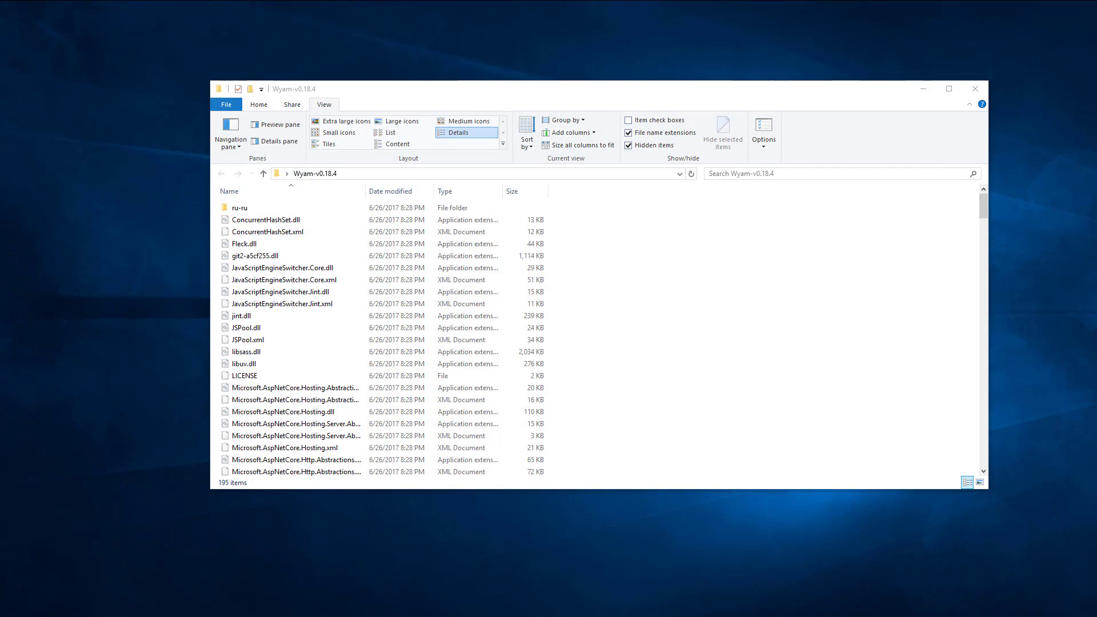
mouse_move(484, 130)
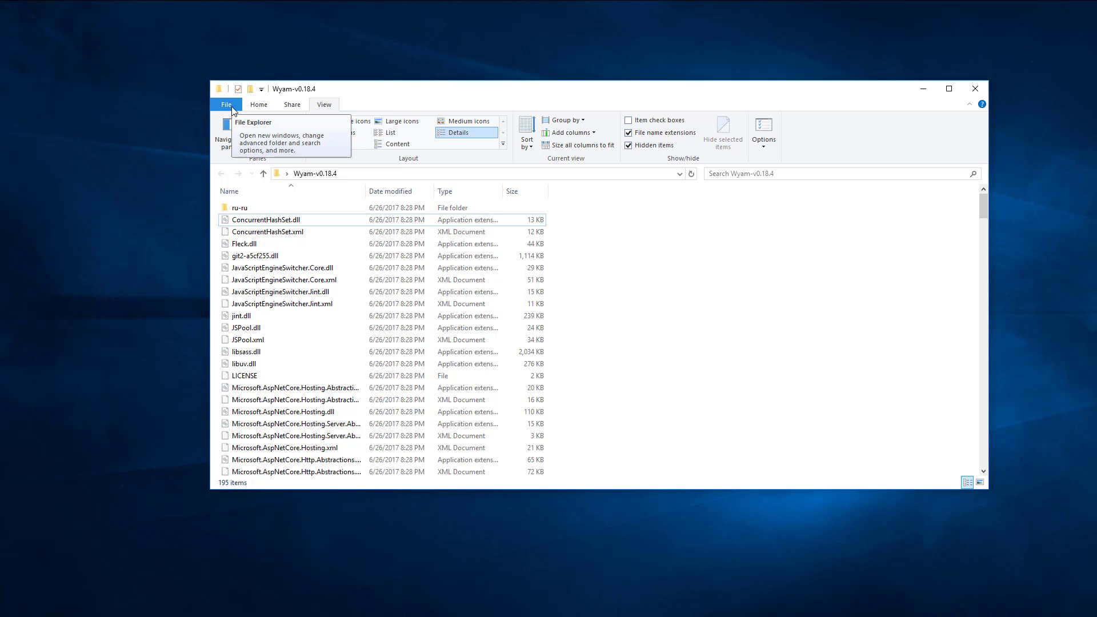
Launch Windows PowerShell in the Wyam-v0.18.4 folder from the File menu
left_click(324, 104)
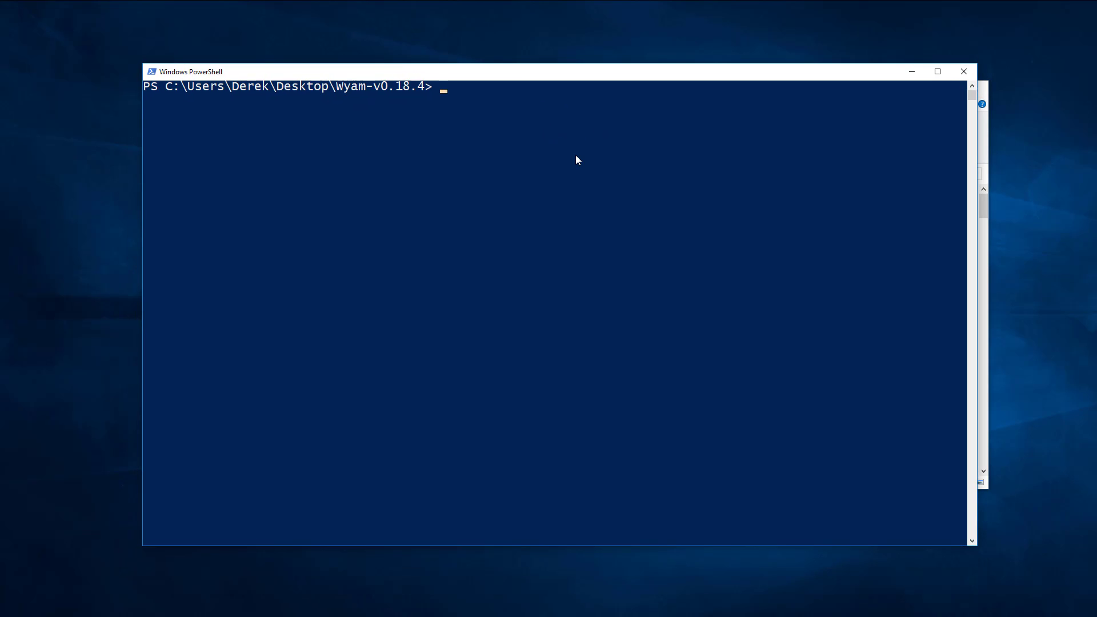
Run .\Wyam.exe help to list Wyam 0.18.4's build, new, preview and help commands
type(".\\Wyam.")
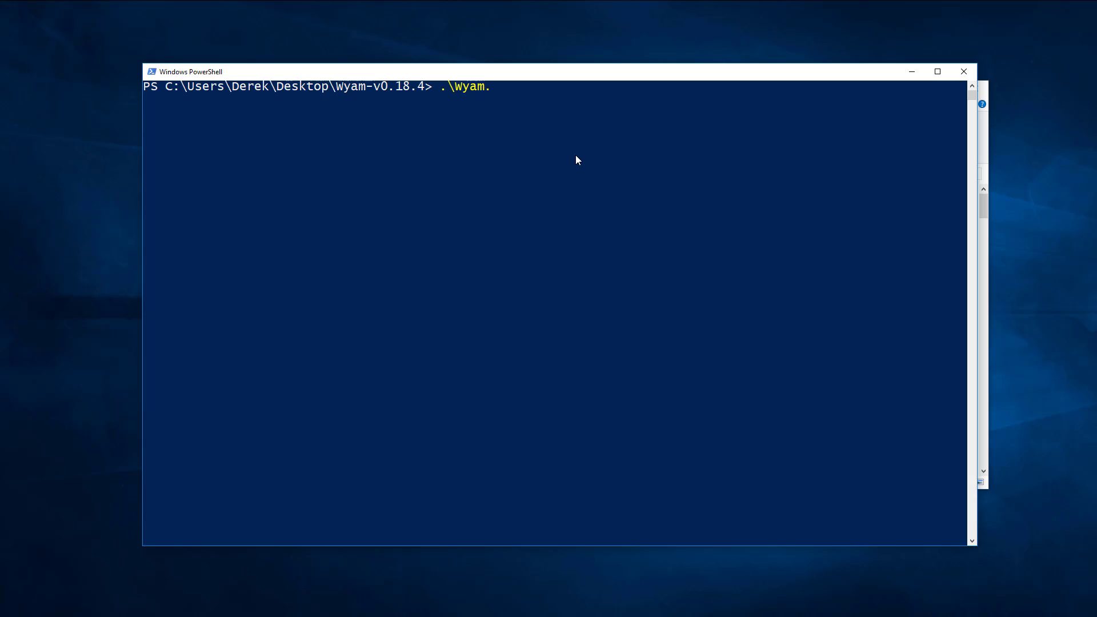
type("exe help")
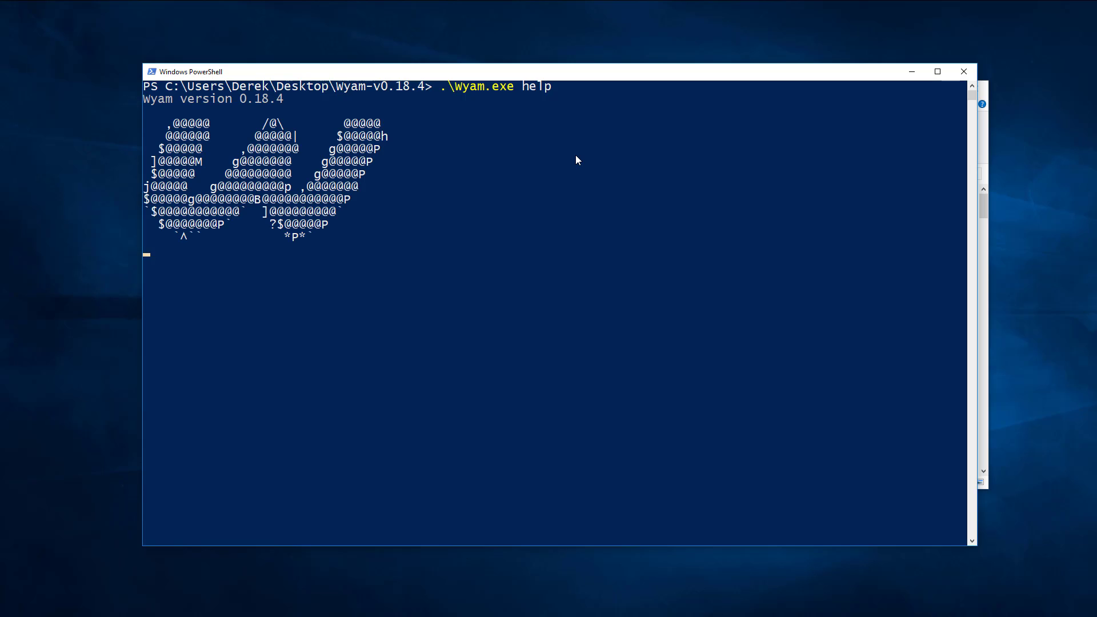
key("Enter")
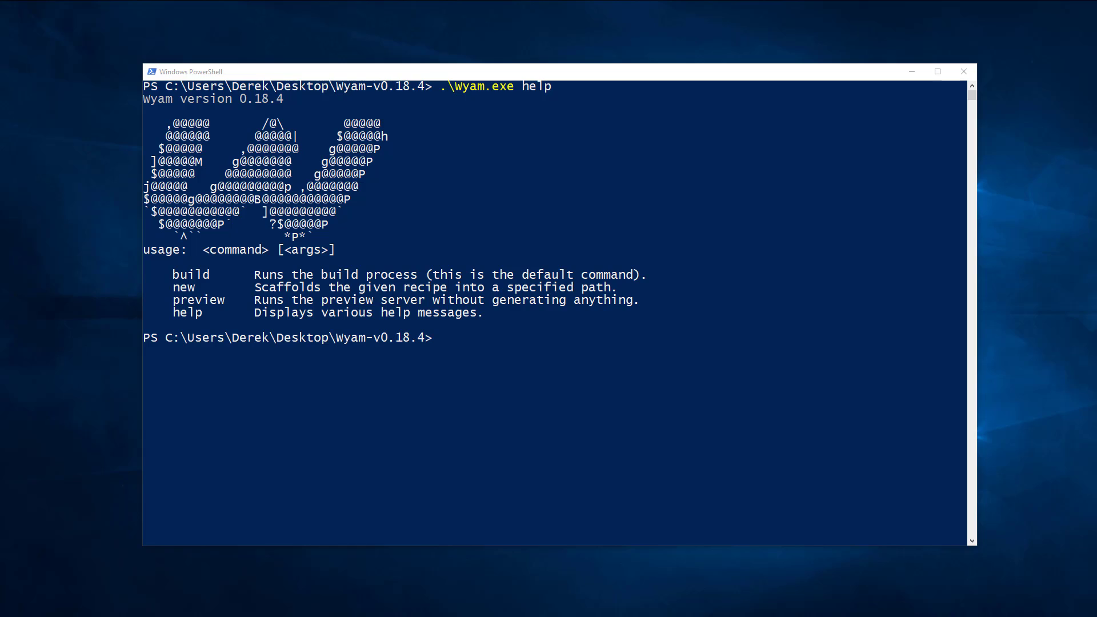
mouse_move(688, 454)
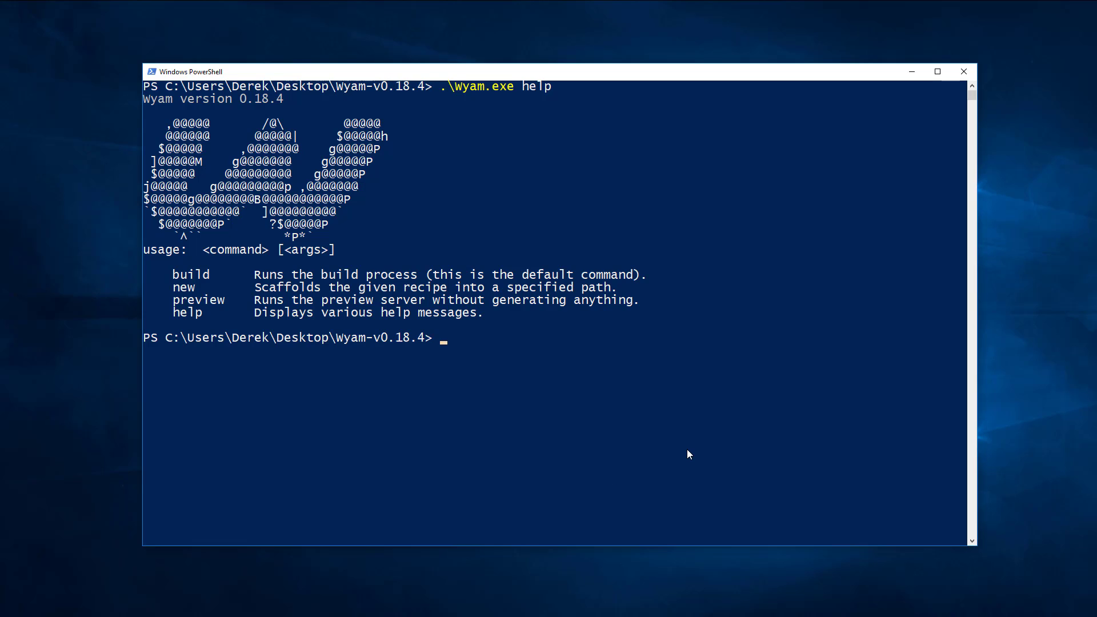
type("mkdir src")
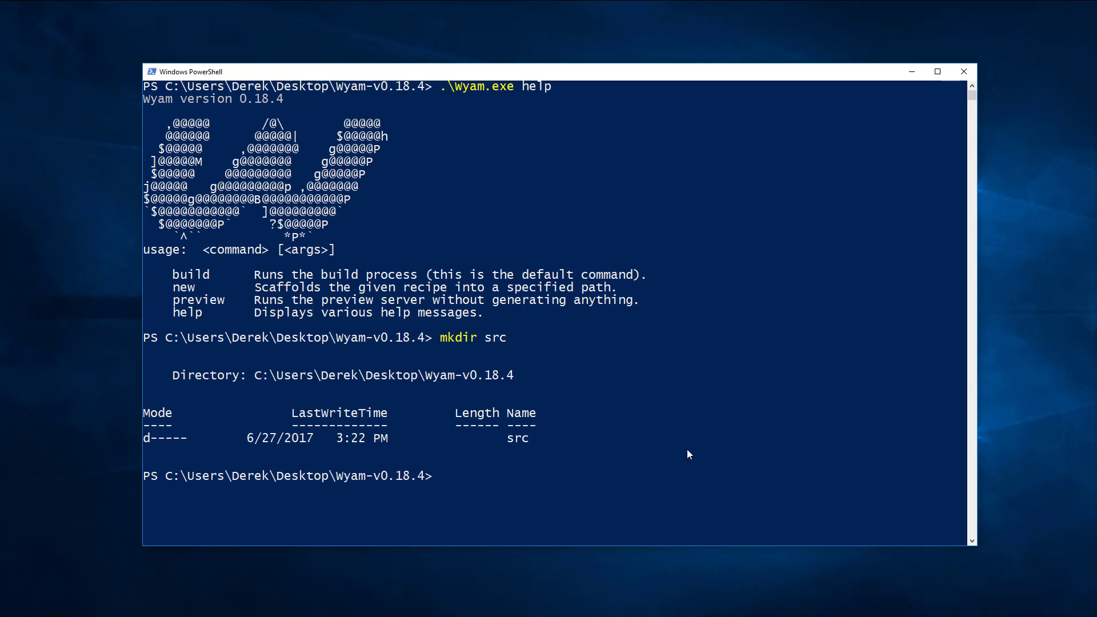
type("cd src")
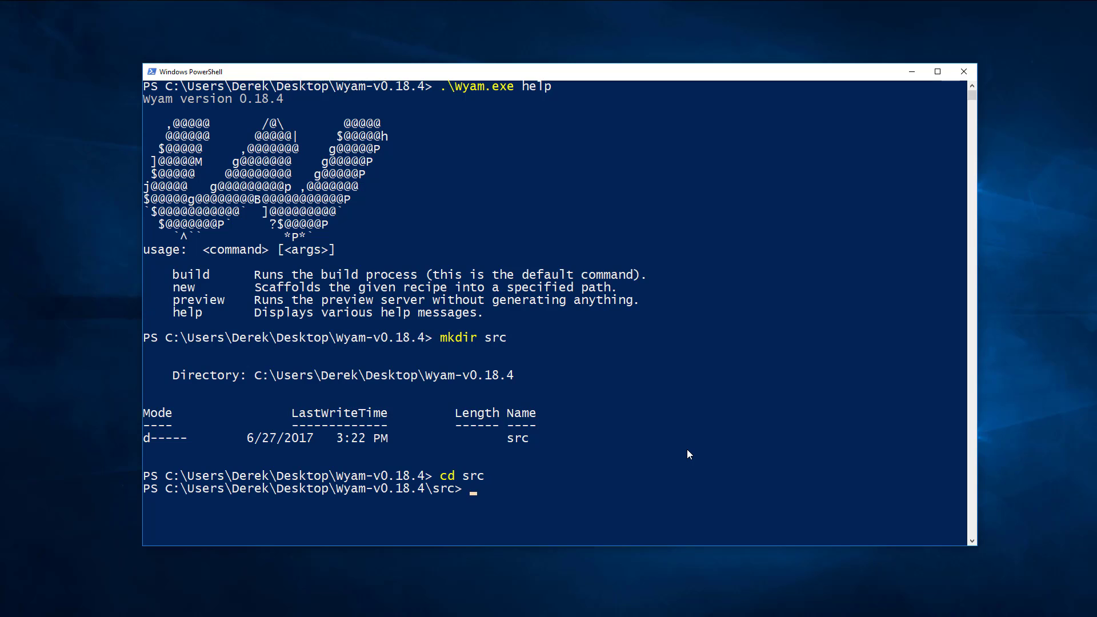
type("git clo")
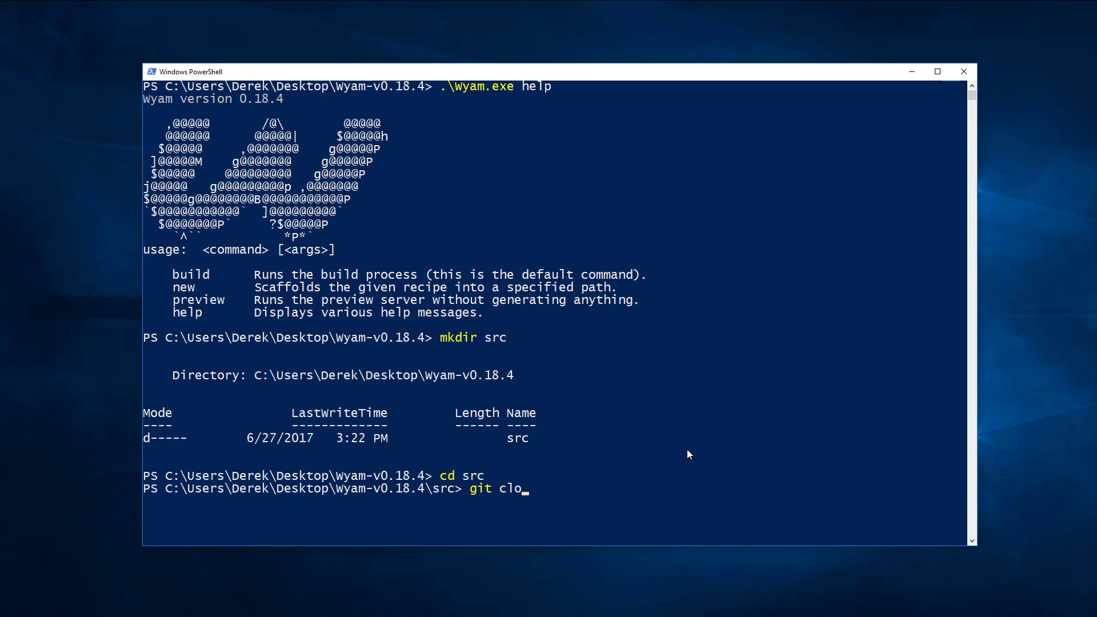
type("ne https://github.com/NancyFx/Nancy.git")
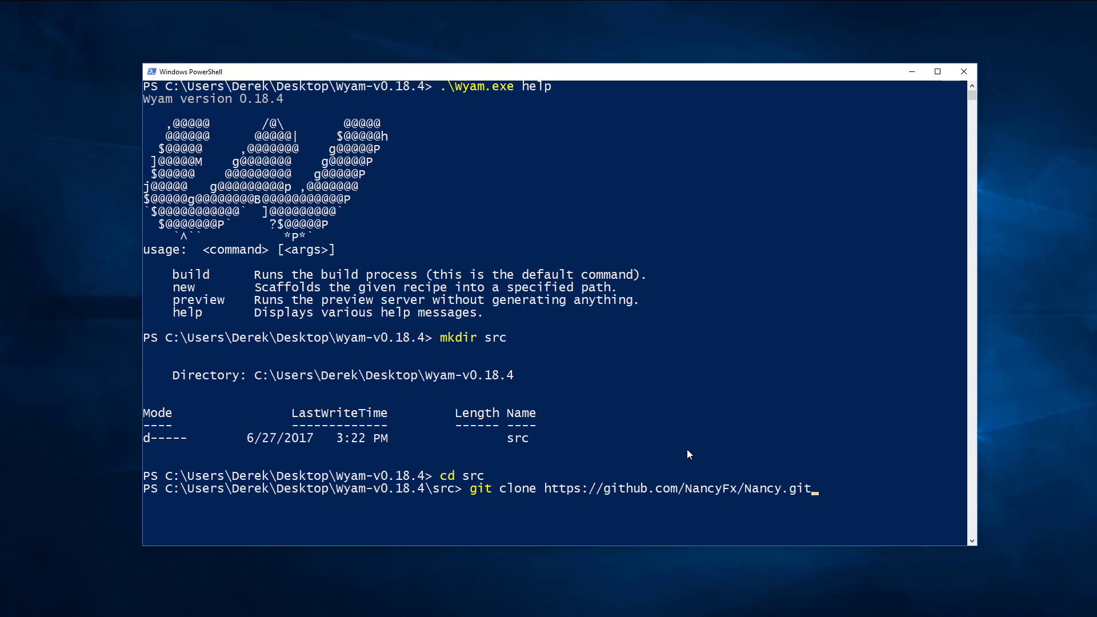
key("Enter")
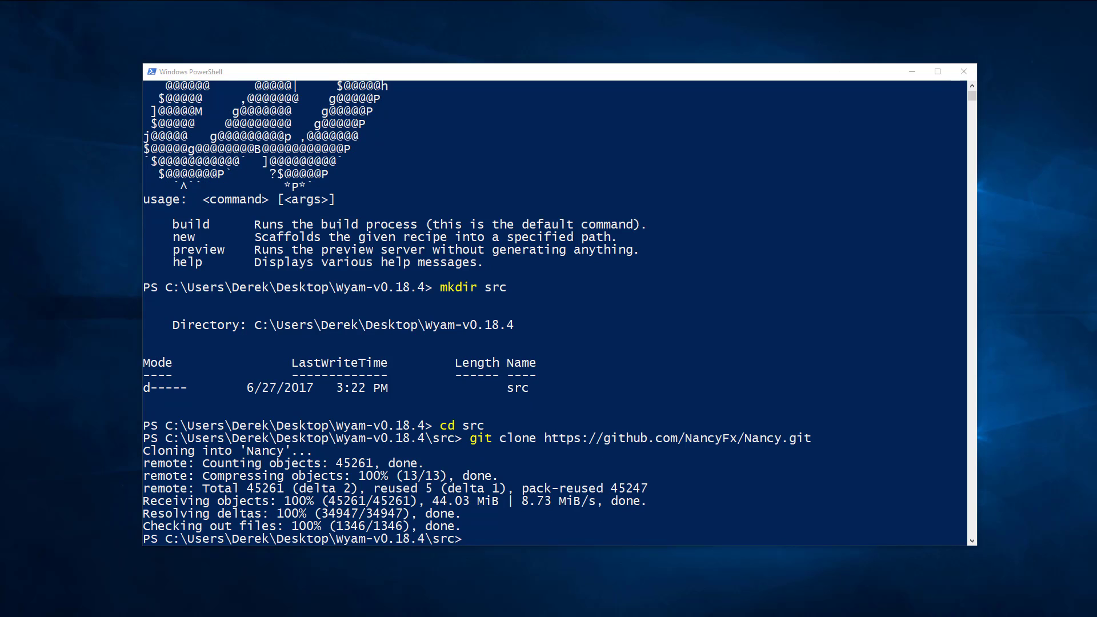
mouse_move(817, 398)
type("cd .")
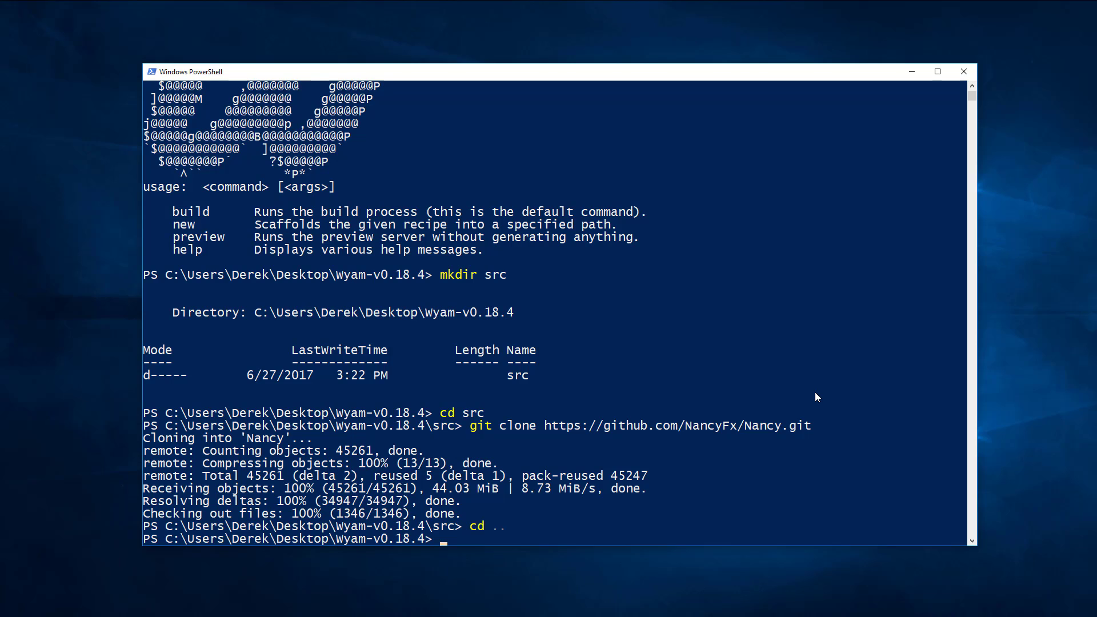
Run .\Wyam.exe new -r docs to scaffold the docs recipe
type(".\\")
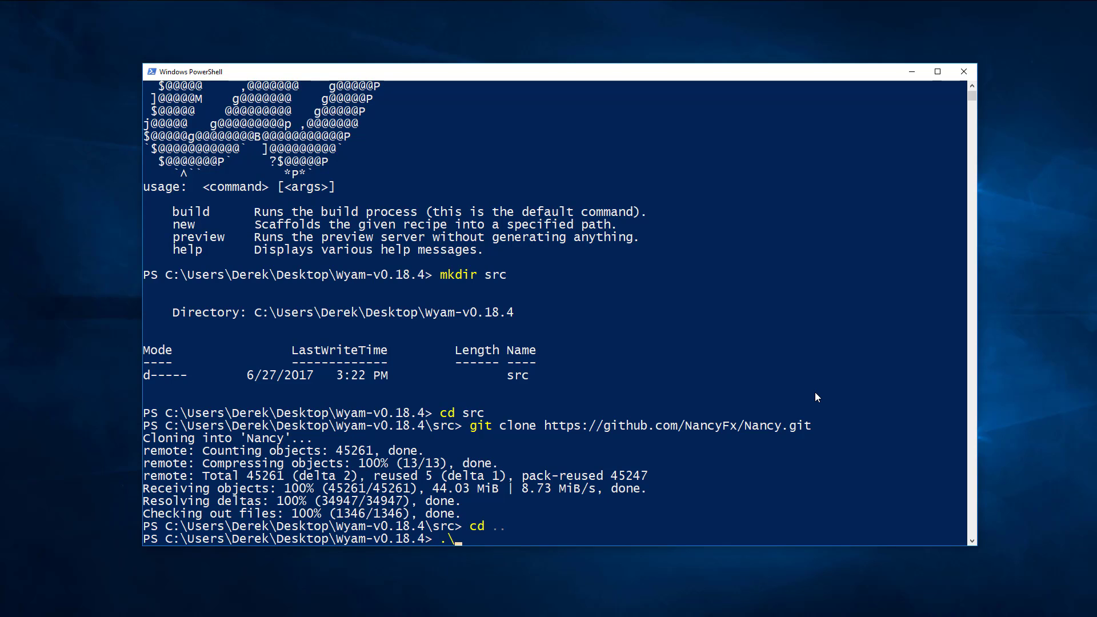
type("Wyam.C")
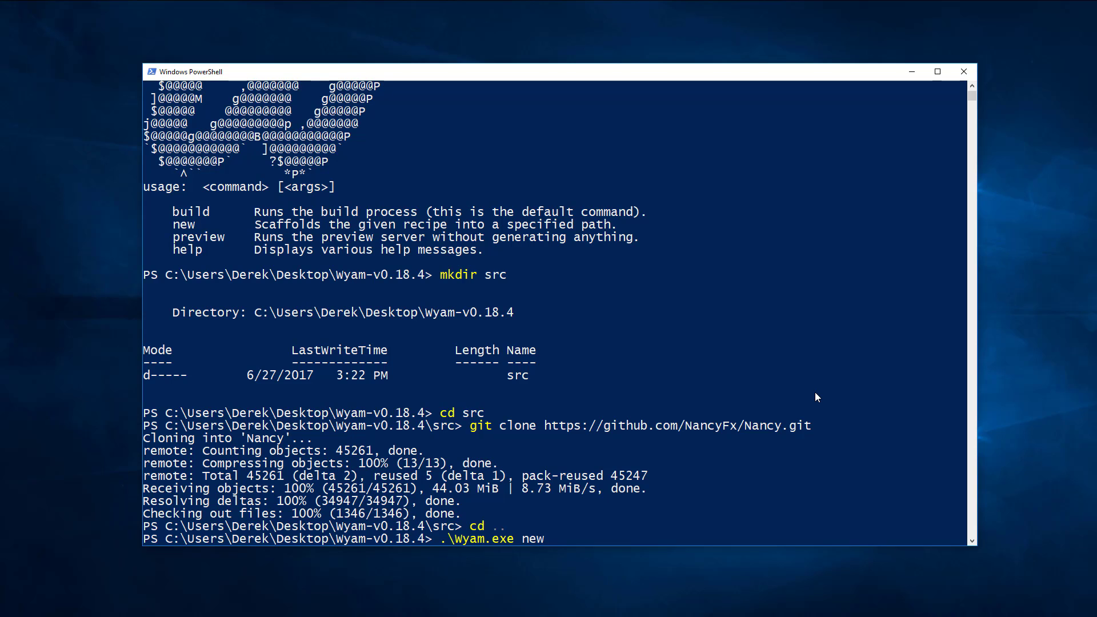
type("-r")
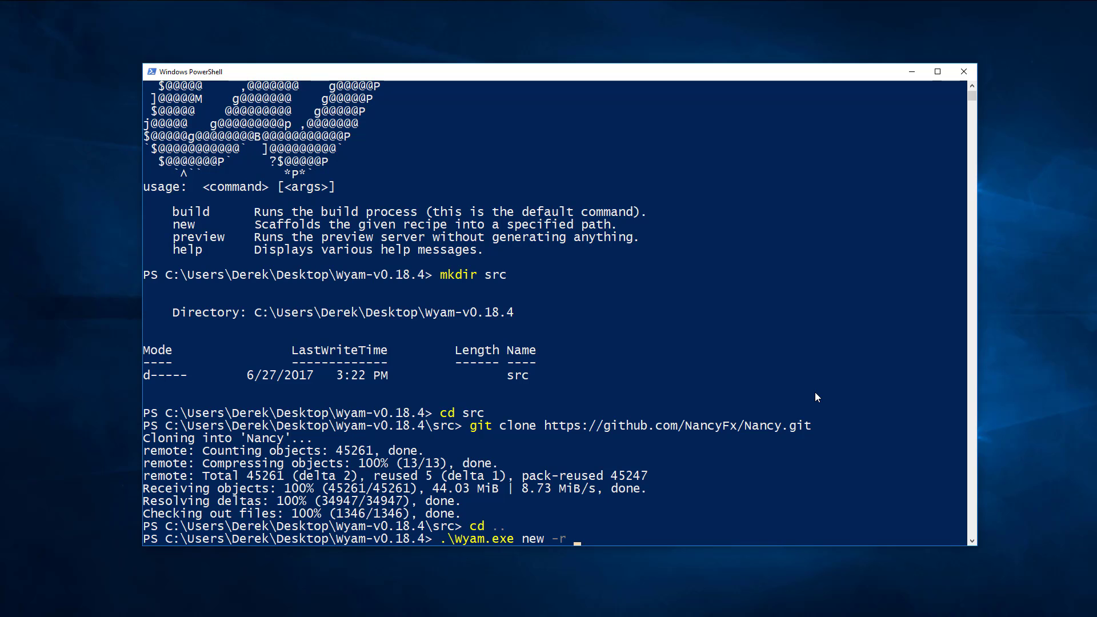
type("docs")
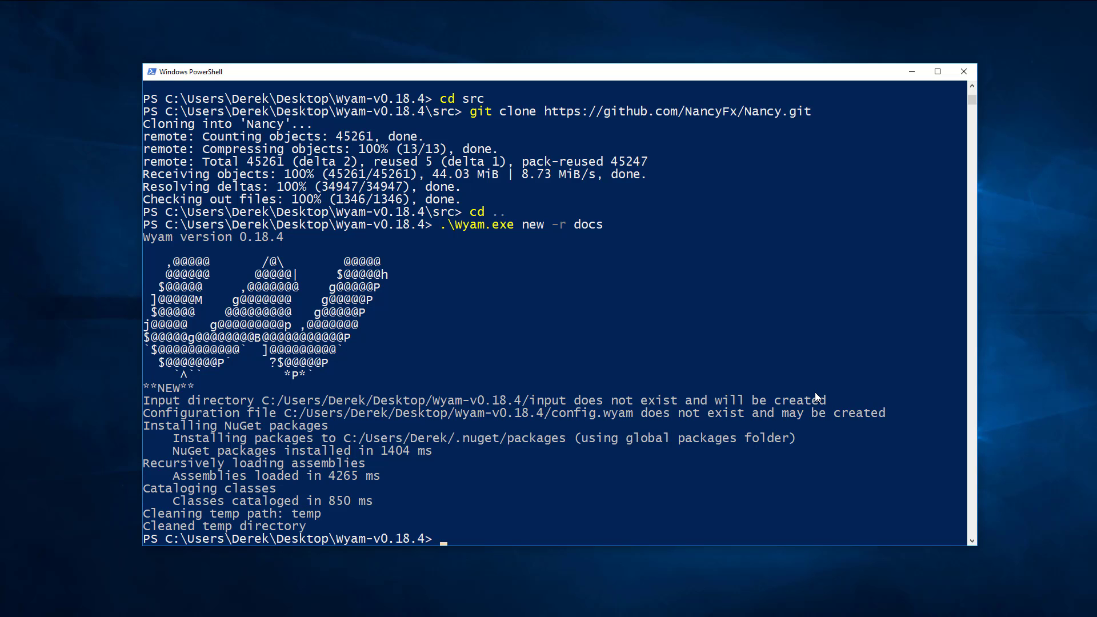
type(".\\Wyam.exe new -r")
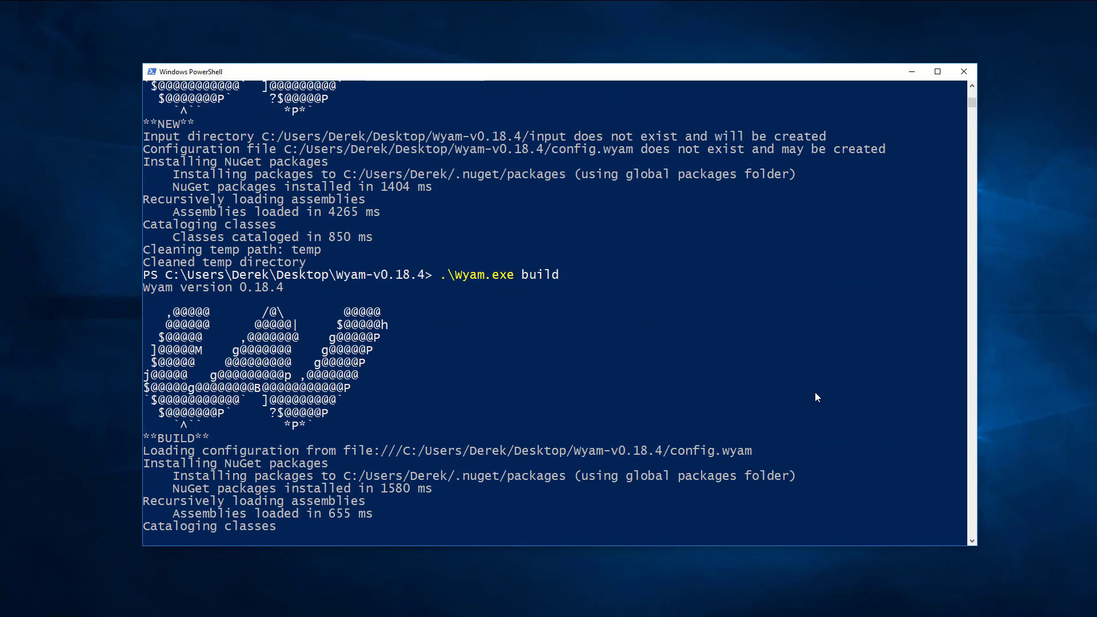
List the output folder contents with dir output after the 21-pipeline build finishes
scroll("down", 3)
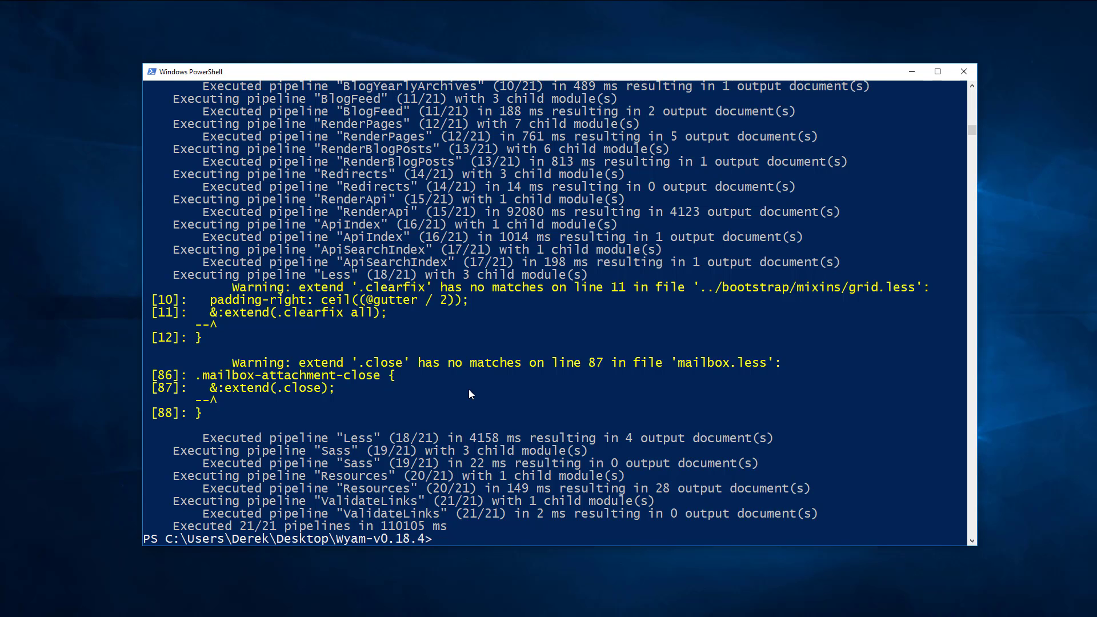
type("dir output")
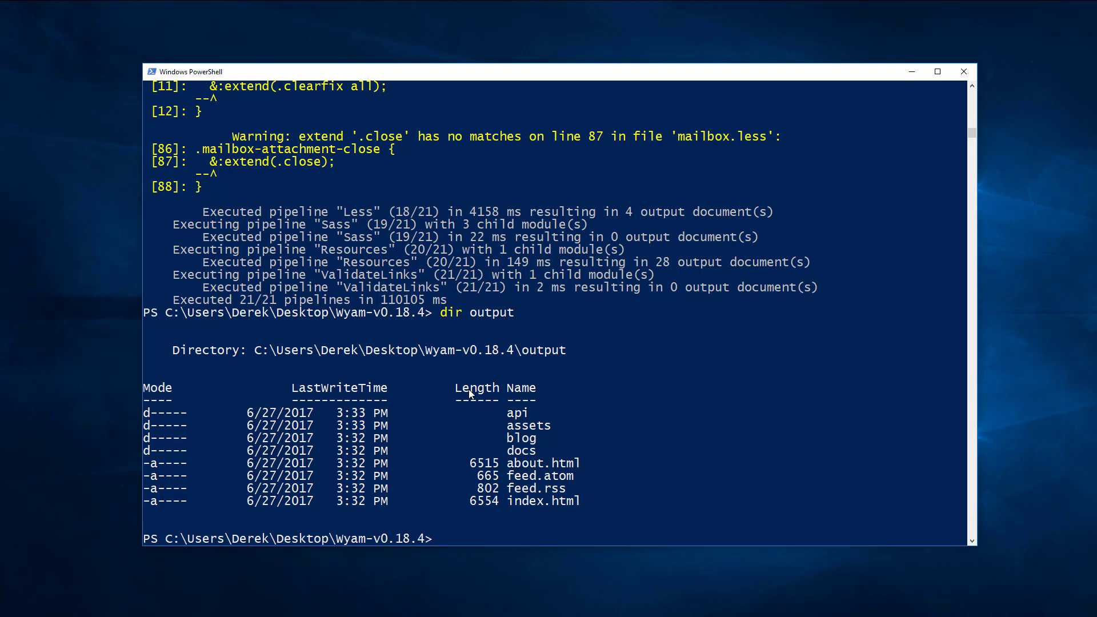
Run .\Wyam.exe preview to serve the generated site at localhost:5080
type(".\\")
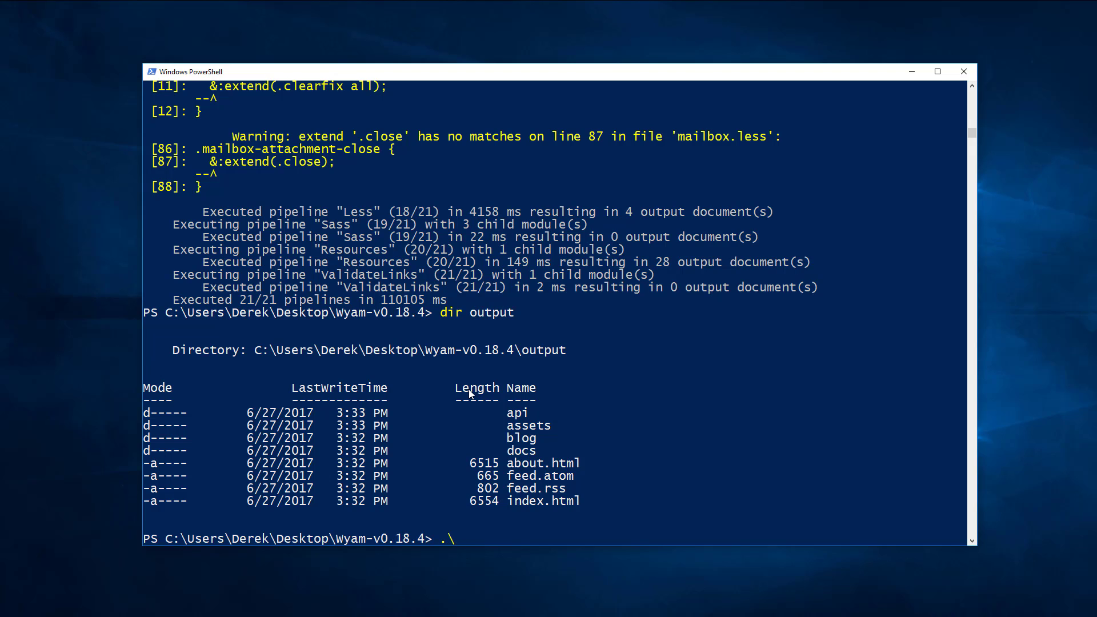
type("Wyam.exe")
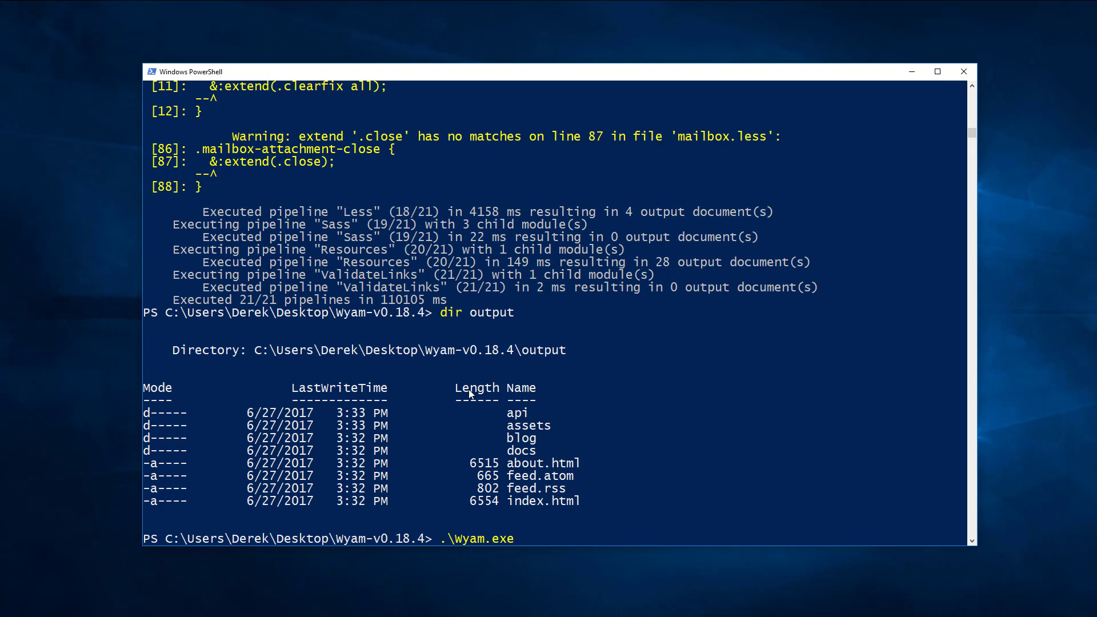
type("preview")
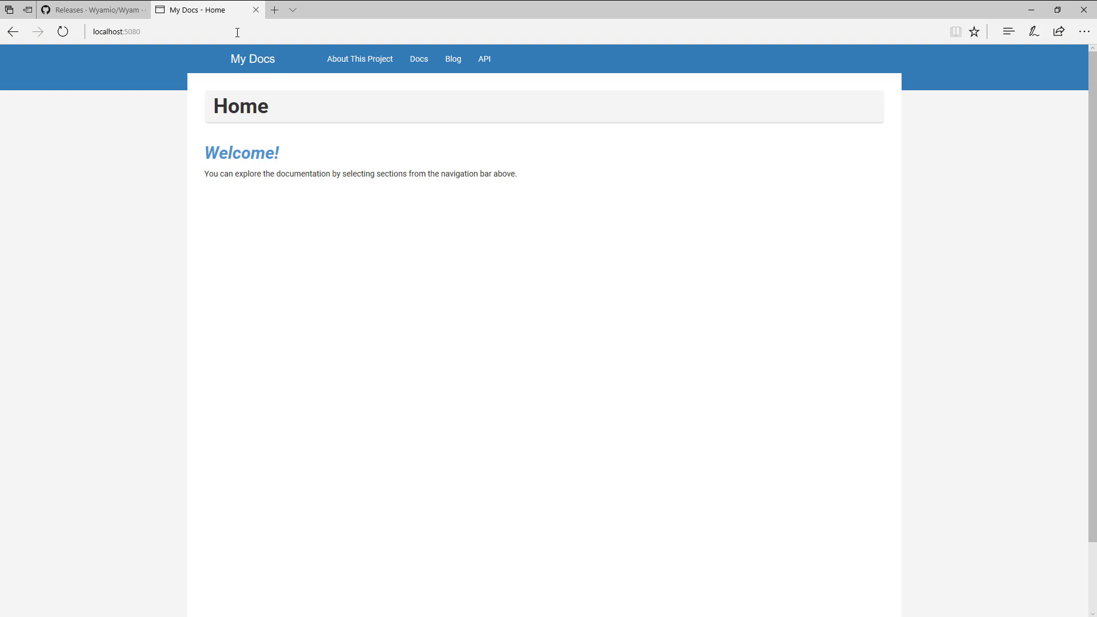
mouse_move(455, 59)
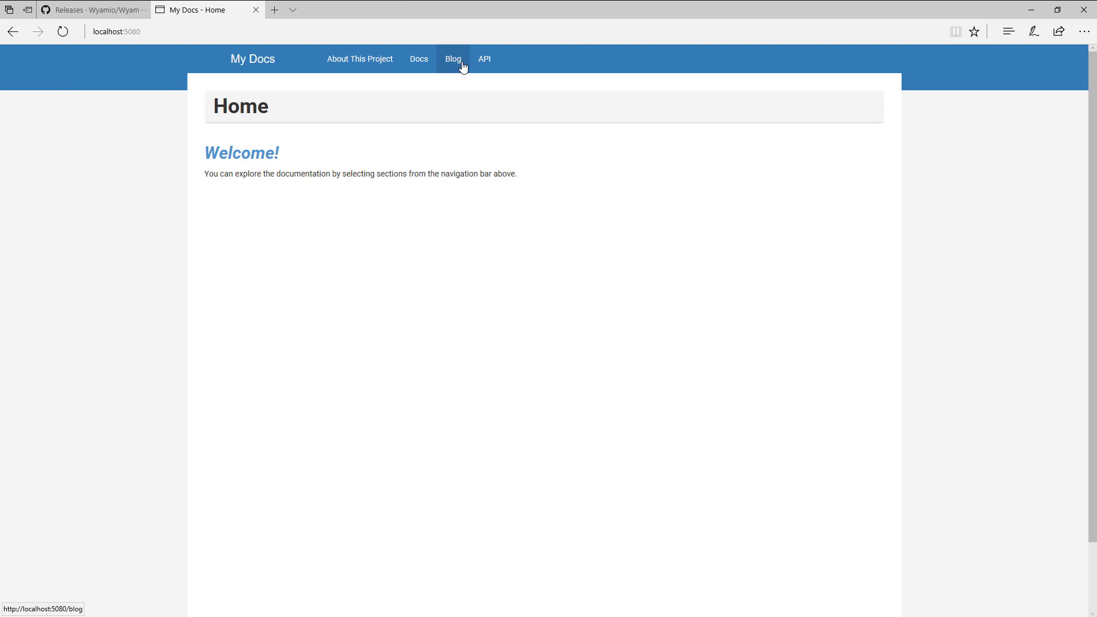
Browse to the API section and view the Nancy namespace's class types
left_click(484, 60)
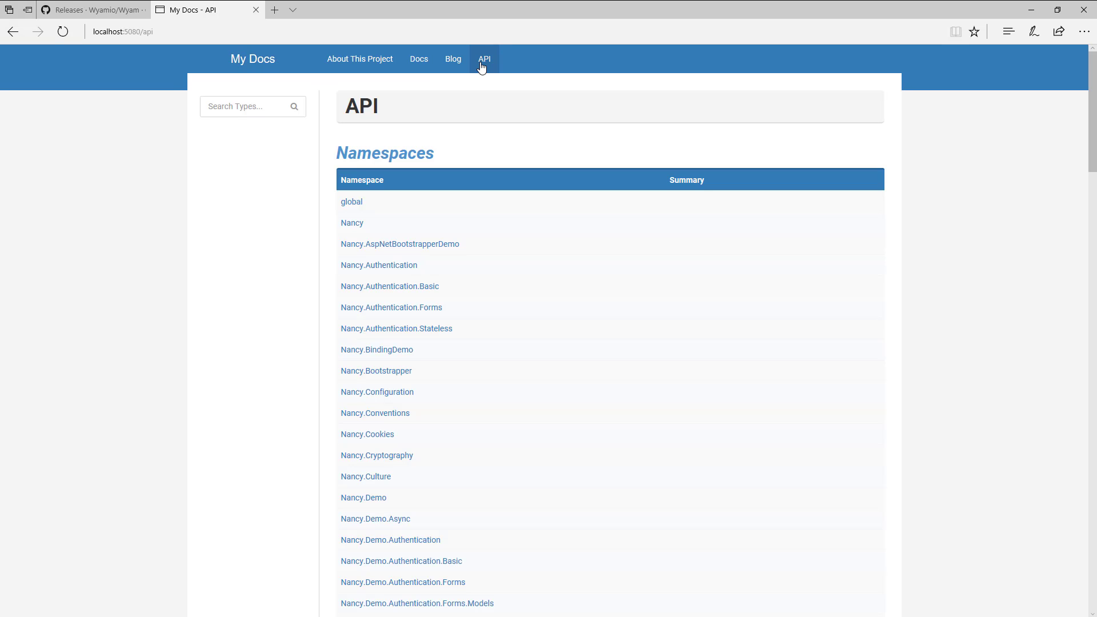
mouse_move(349, 225)
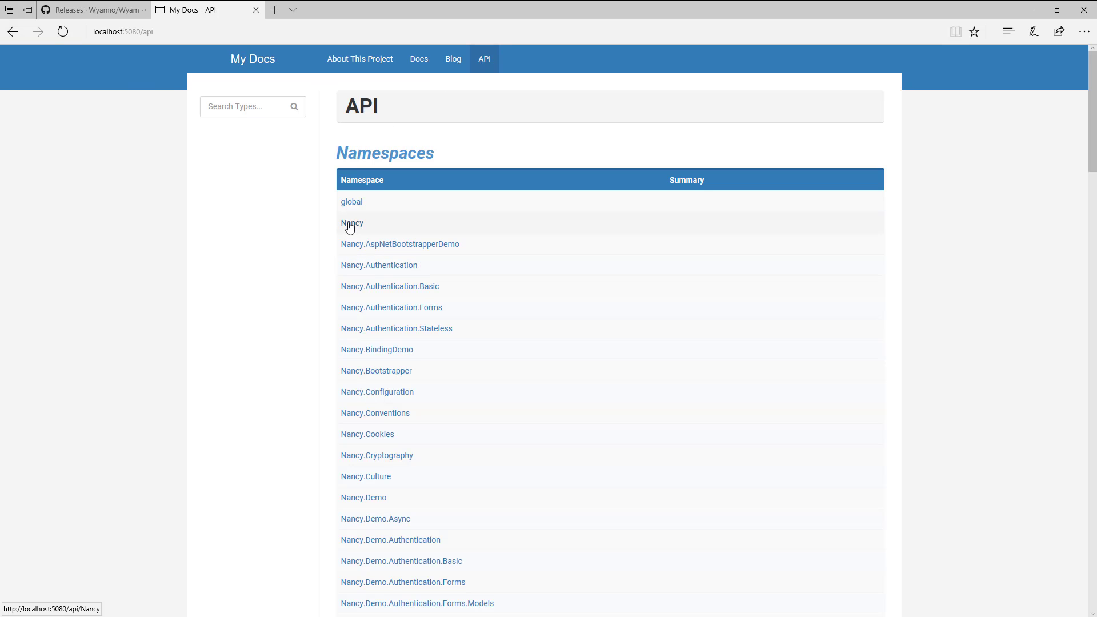
left_click(352, 222)
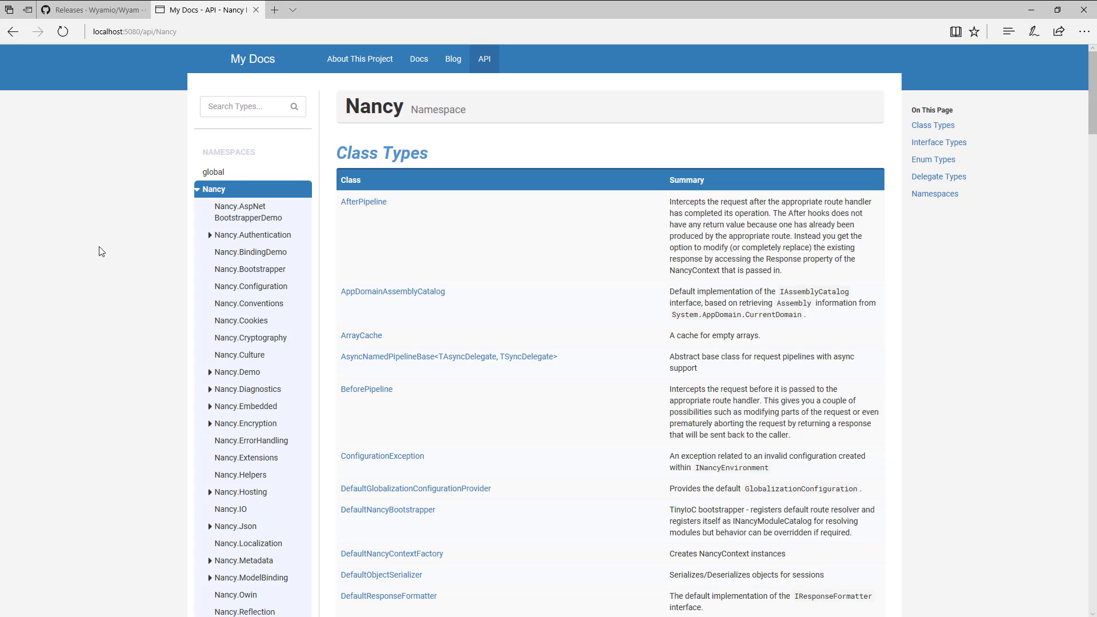
mouse_move(137, 208)
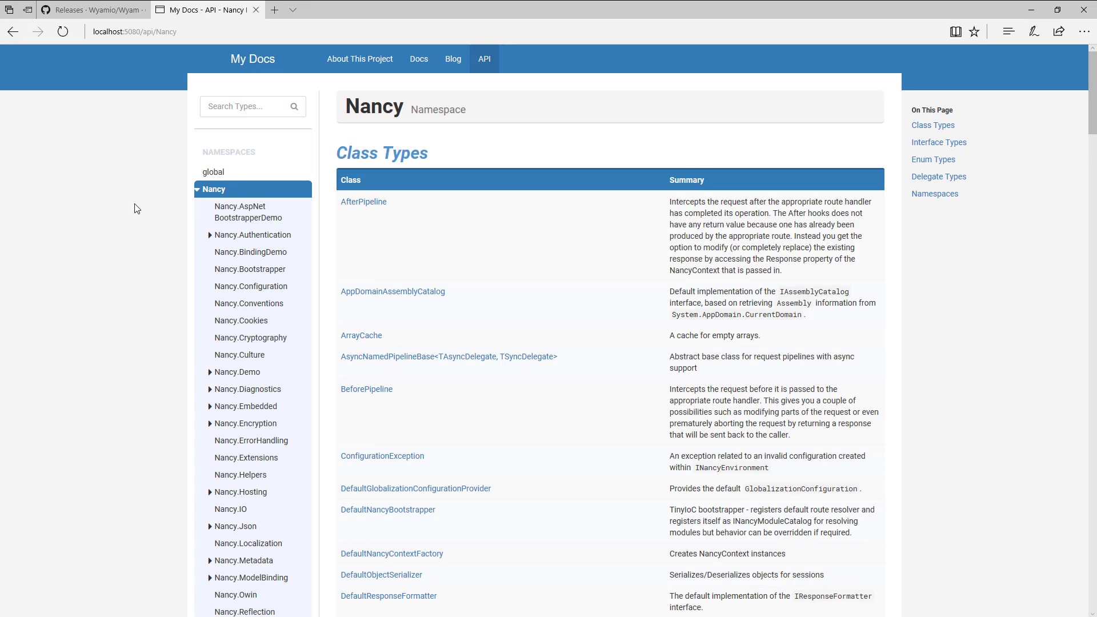